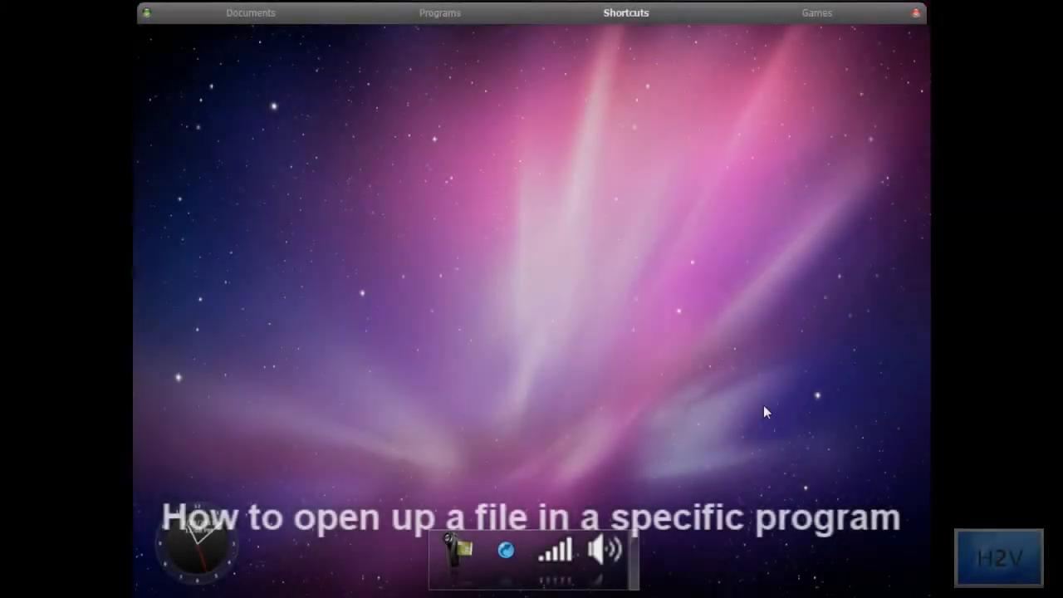
mouse_move(757, 414)
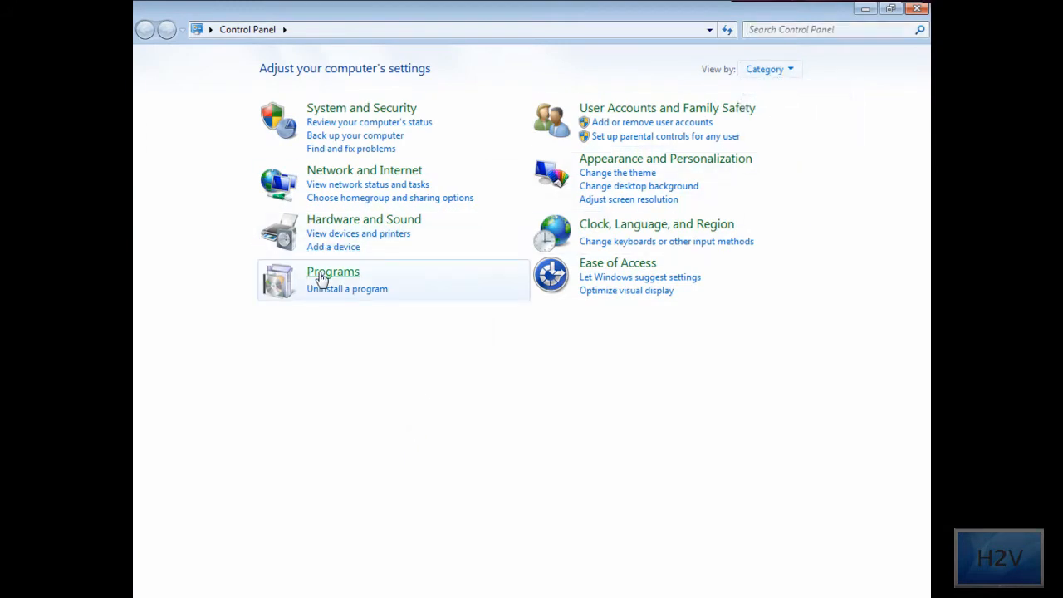
Reach the Set Associations list via Programs > Default Programs.
left_click(333, 272)
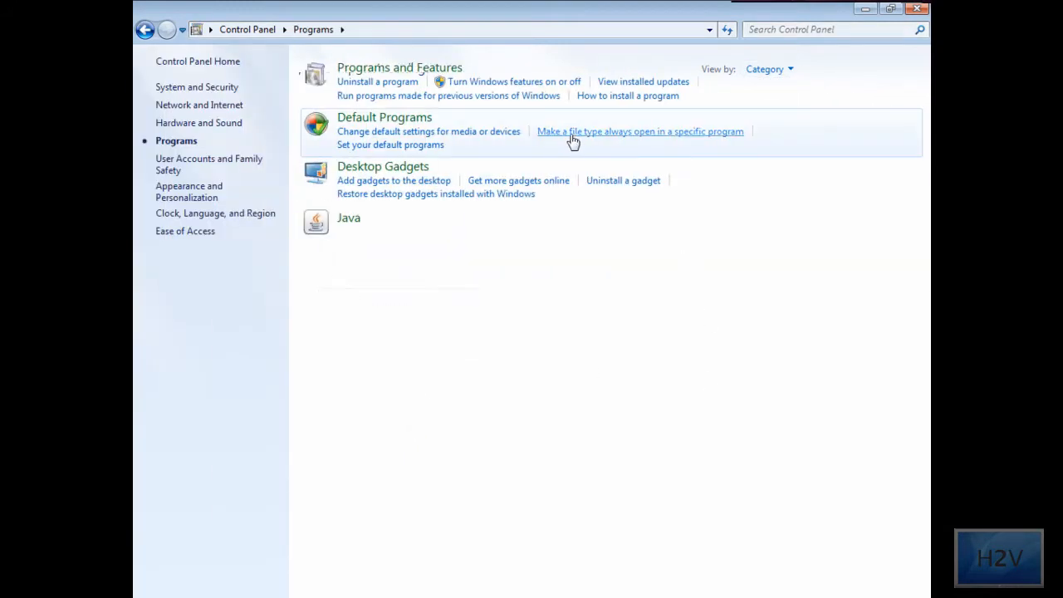
mouse_move(625, 141)
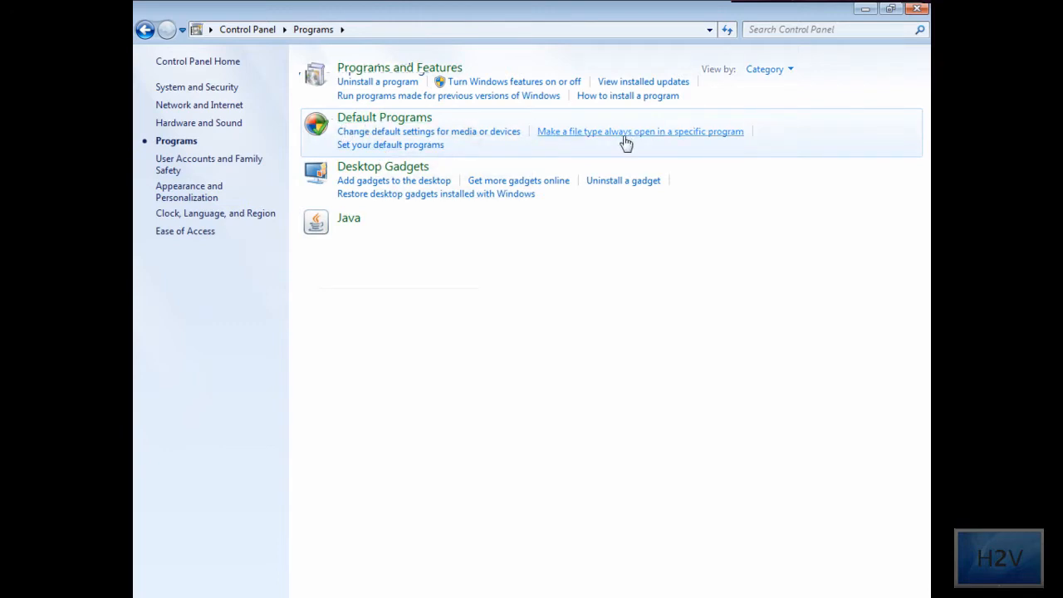
left_click(639, 131)
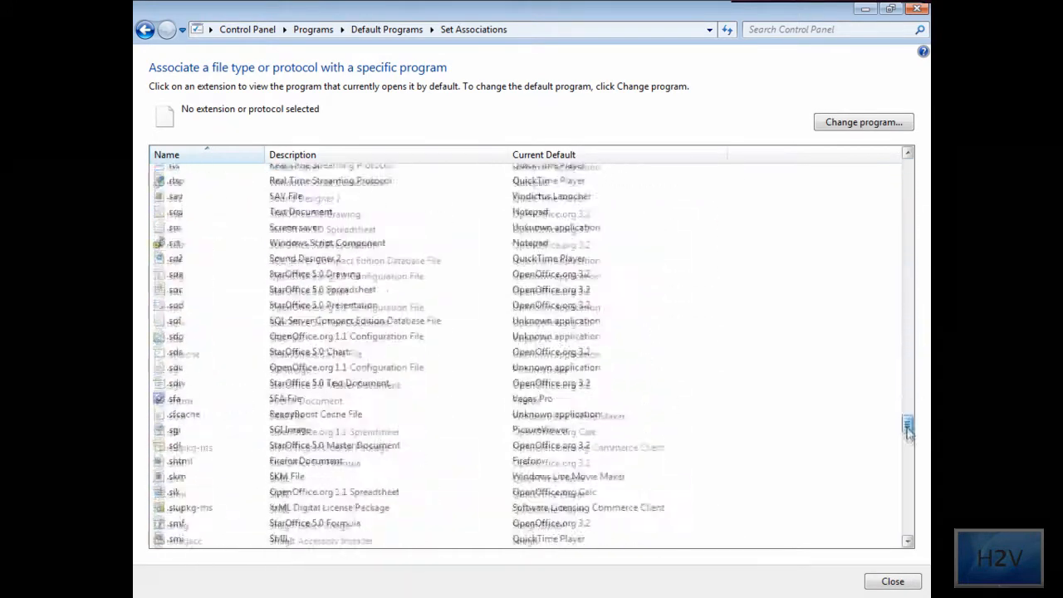
scroll("down", 3)
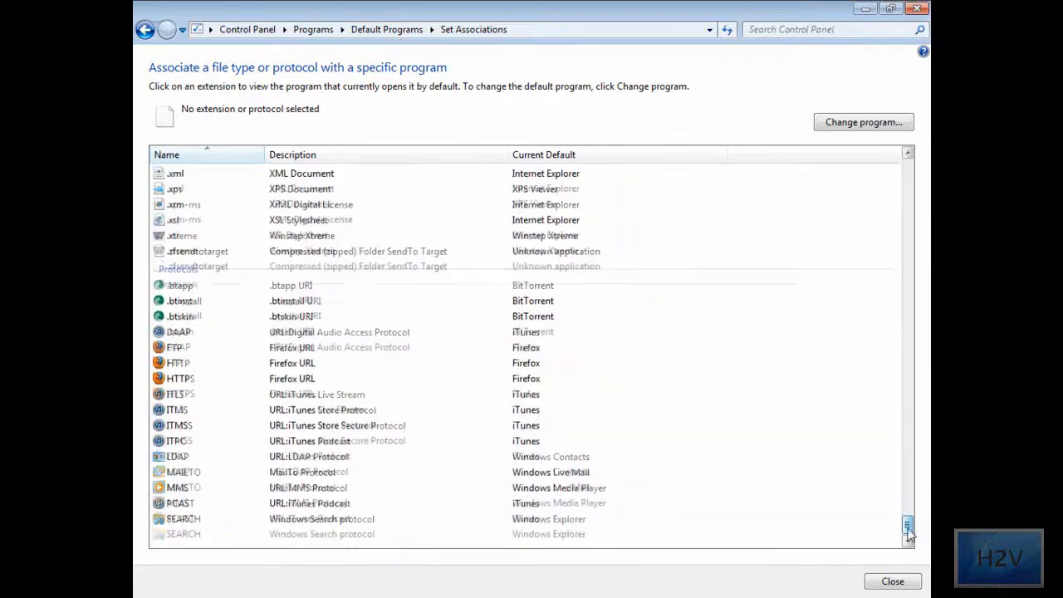
scroll("up", 3)
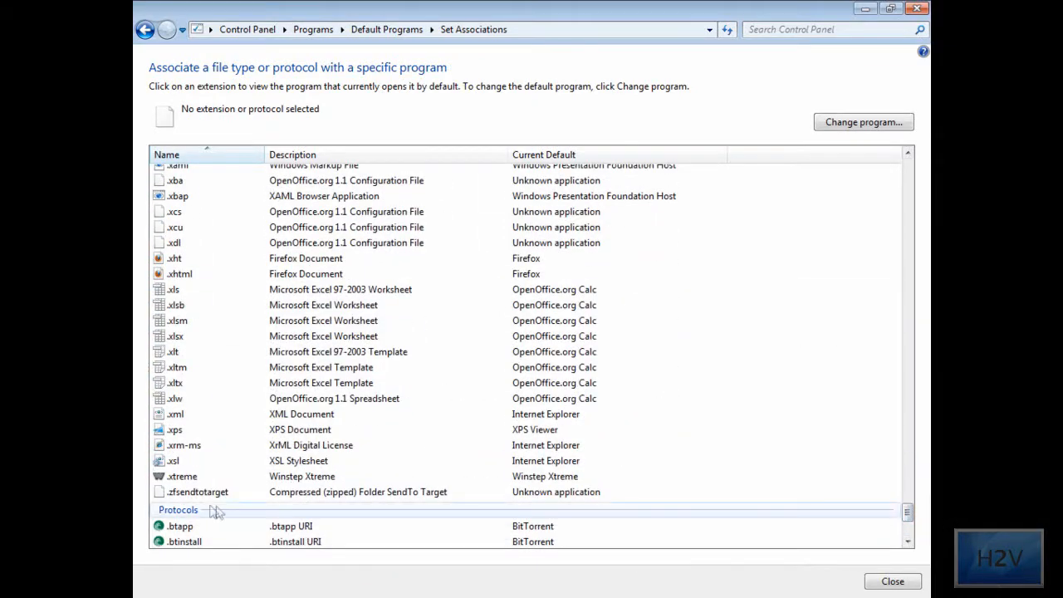
scroll("up", 3)
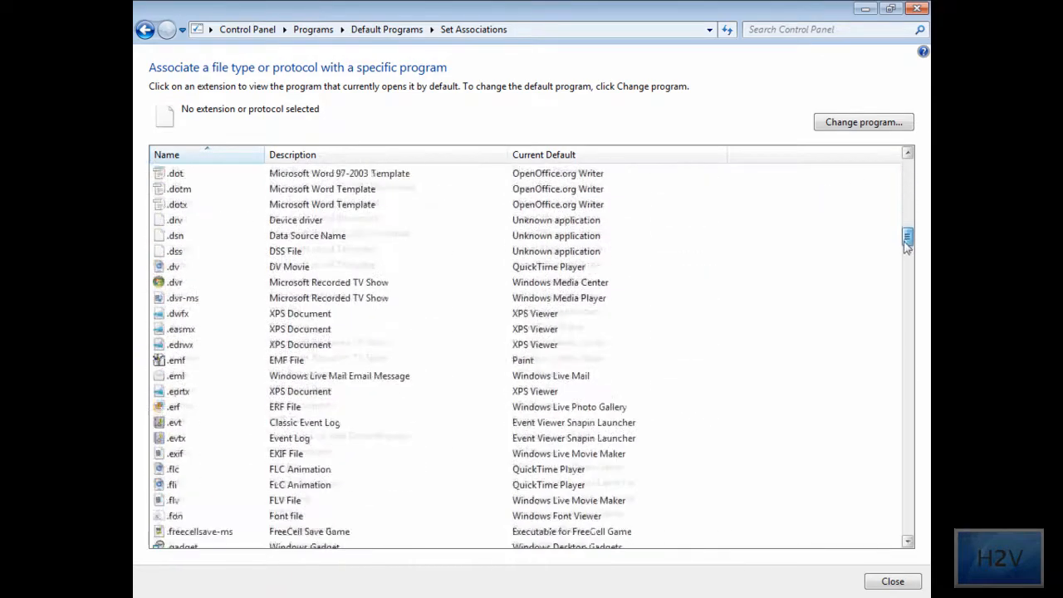
scroll("down", 3)
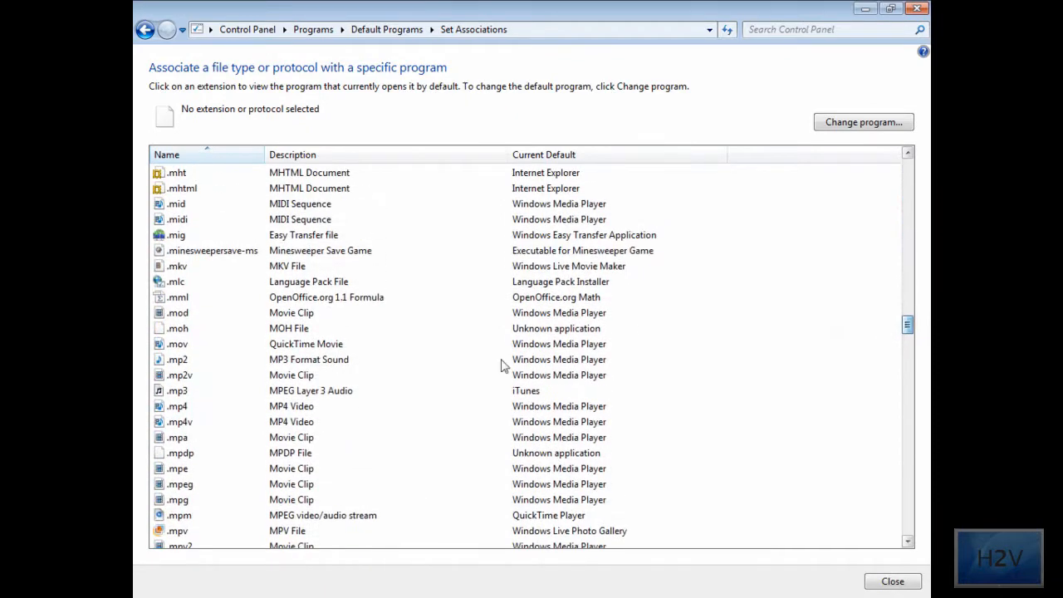
mouse_move(200, 405)
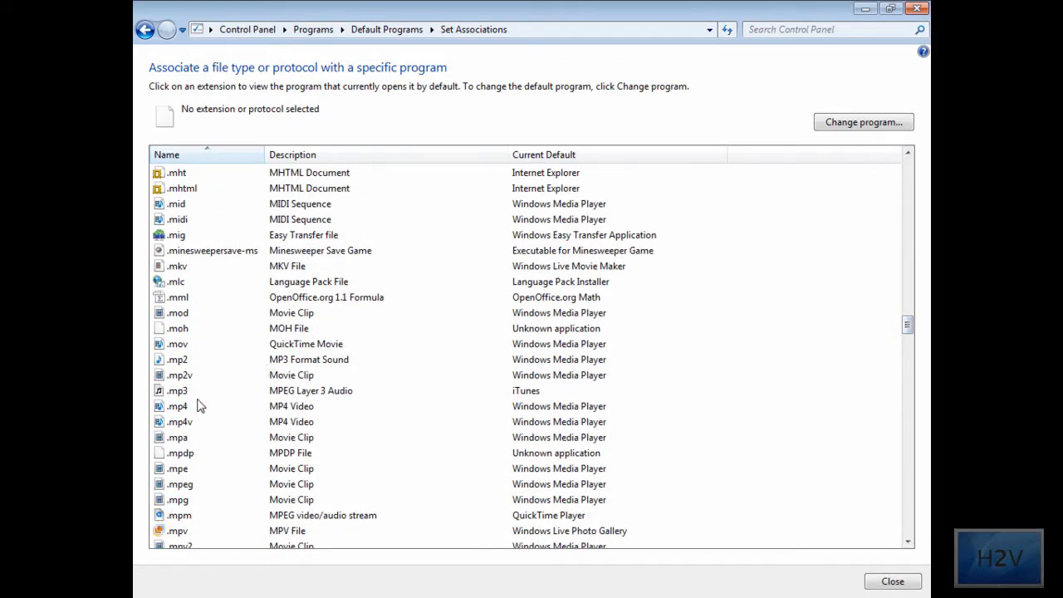
Make Windows Media Player the default program for .mp3 files instead of iTunes.
left_click(178, 391)
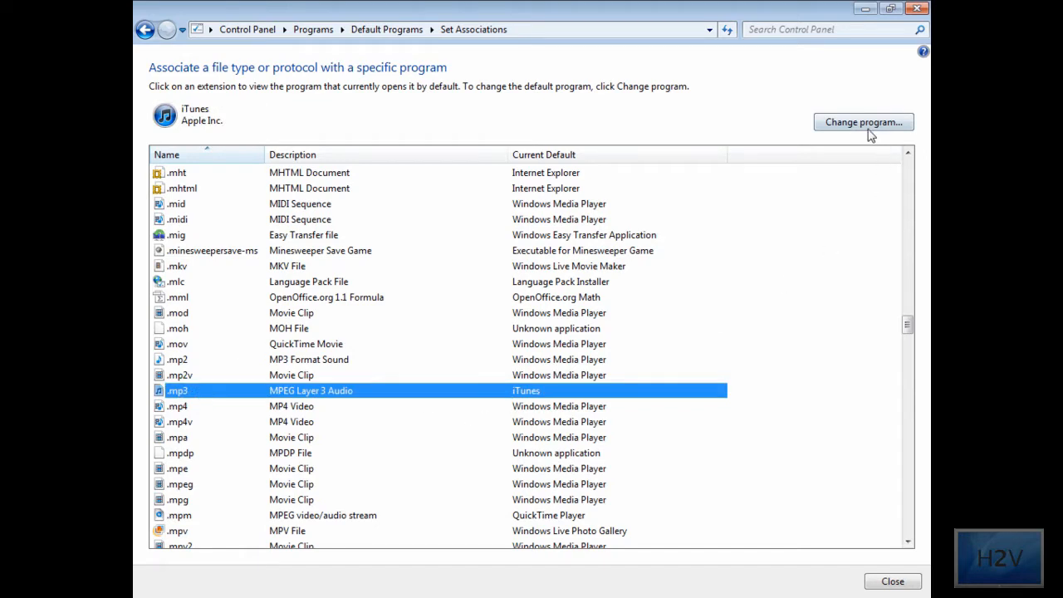
left_click(863, 123)
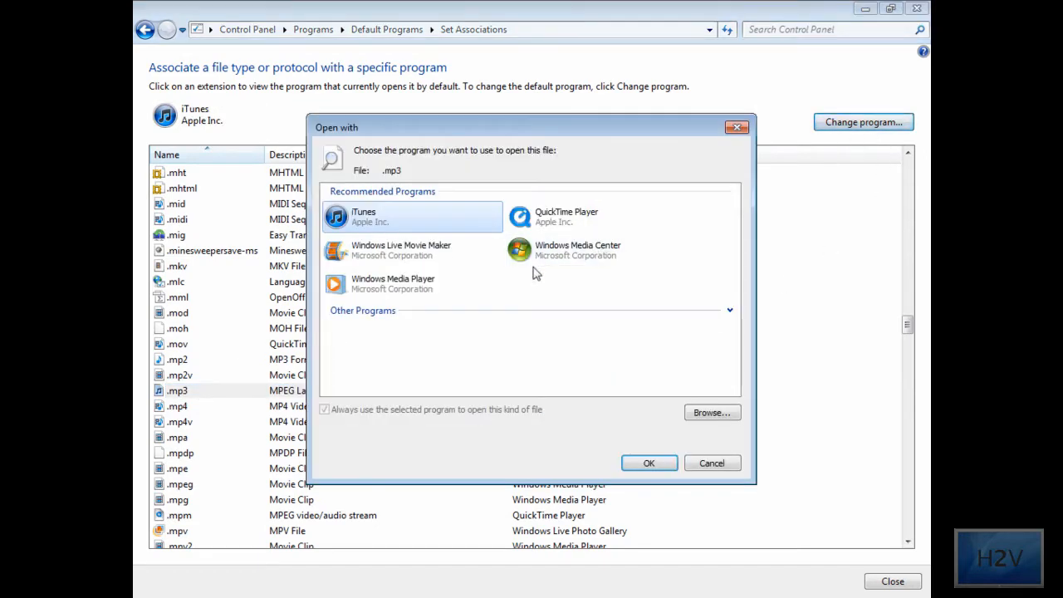
mouse_move(585, 276)
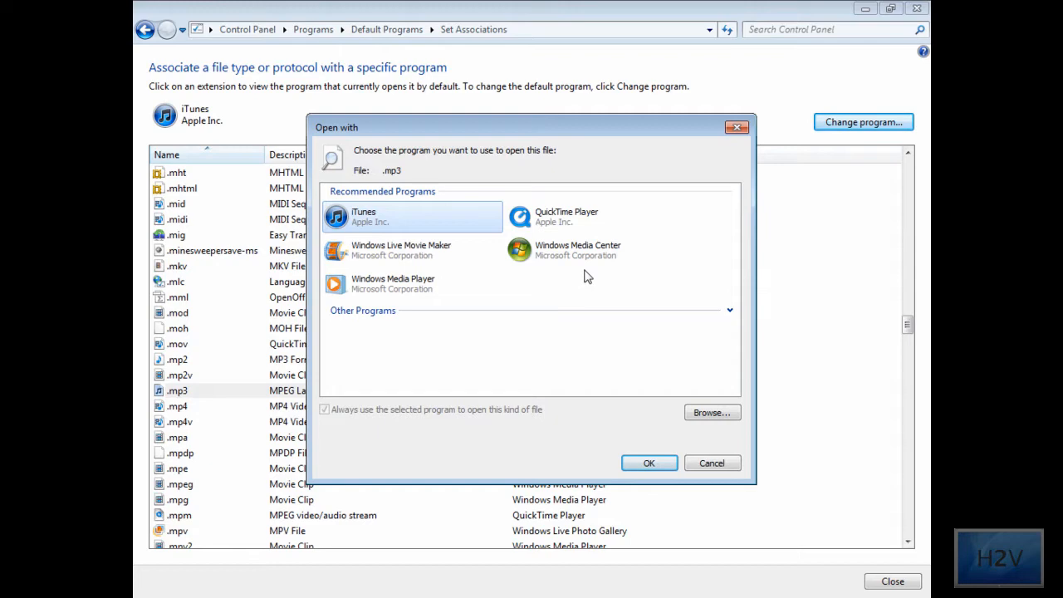
mouse_move(445, 302)
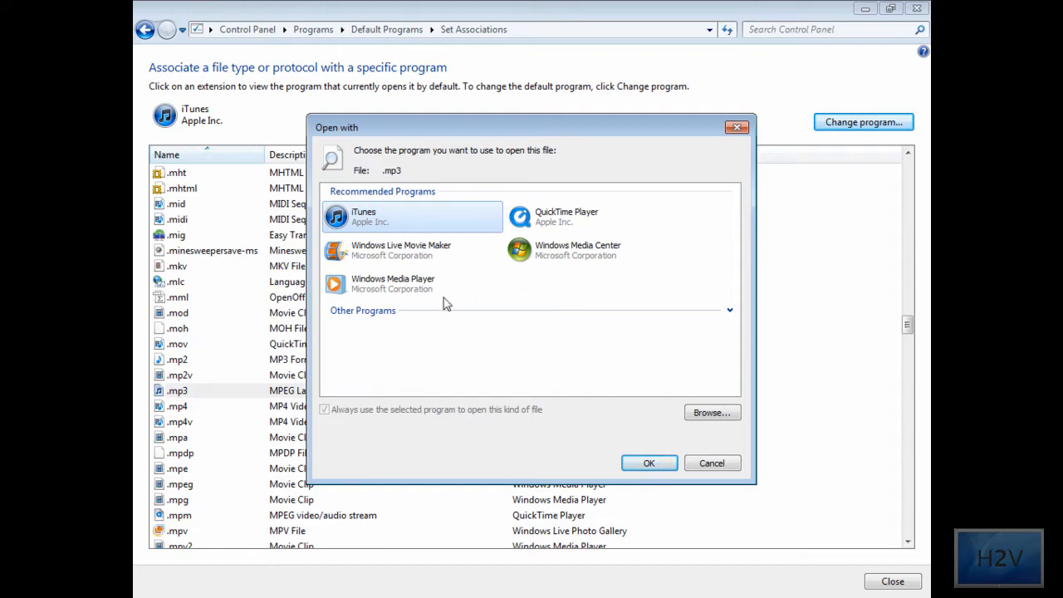
left_click(647, 461)
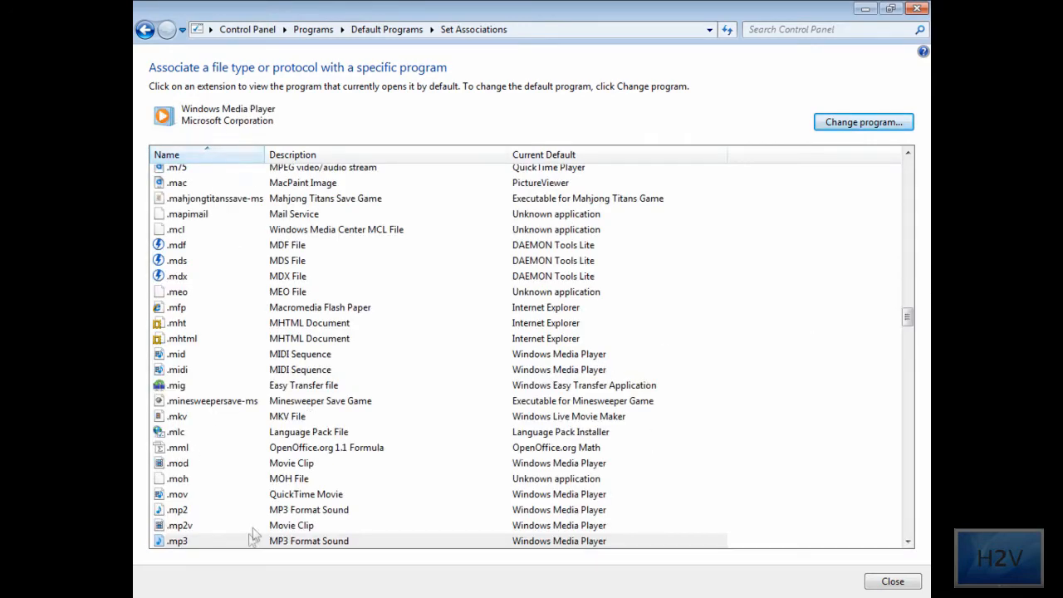
scroll("down", 3)
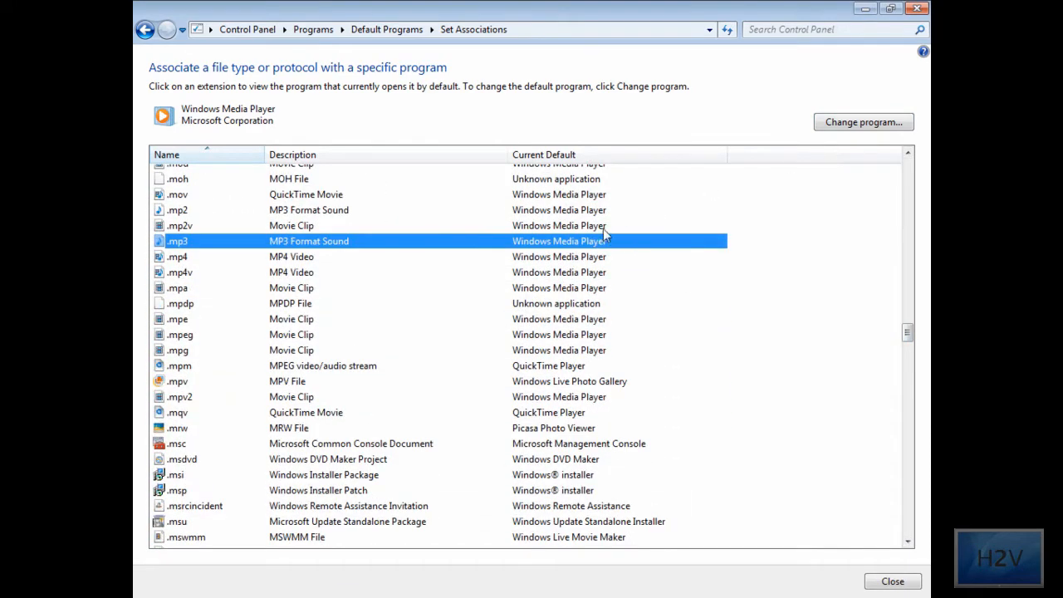
mouse_move(591, 249)
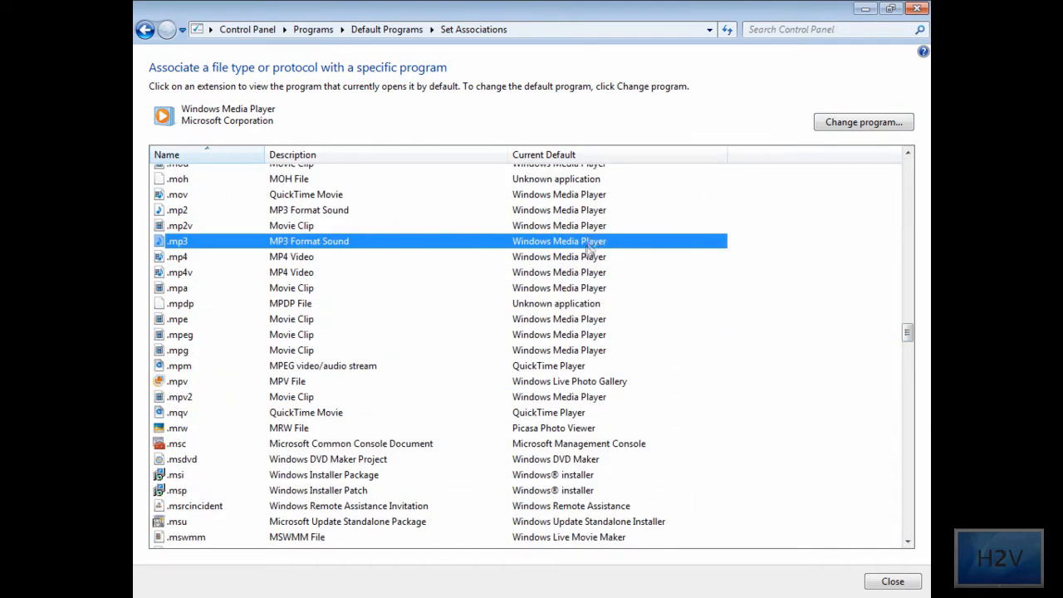
scroll("up", 3)
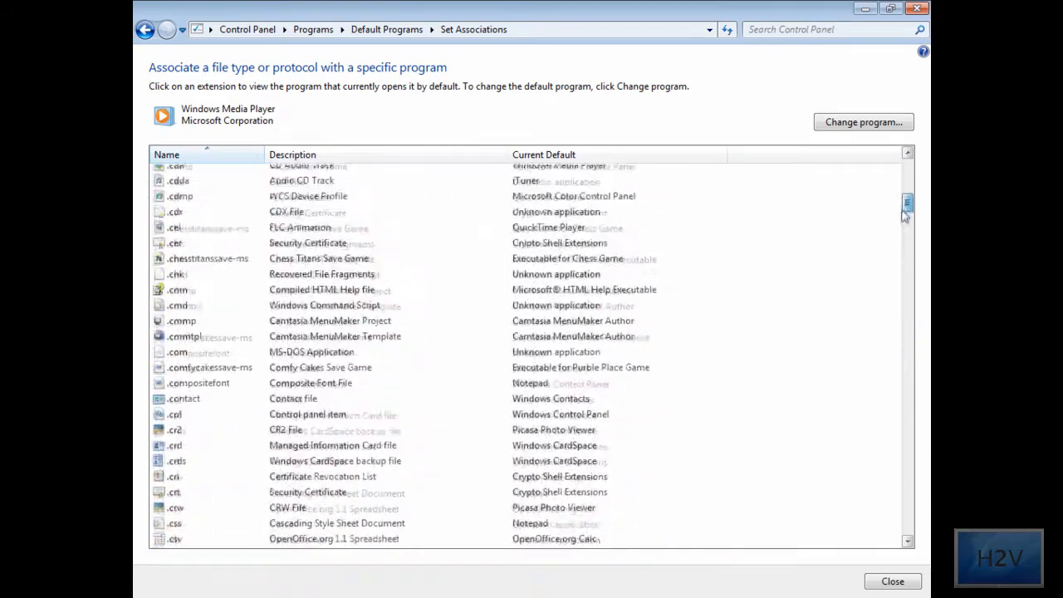
scroll("up", 3)
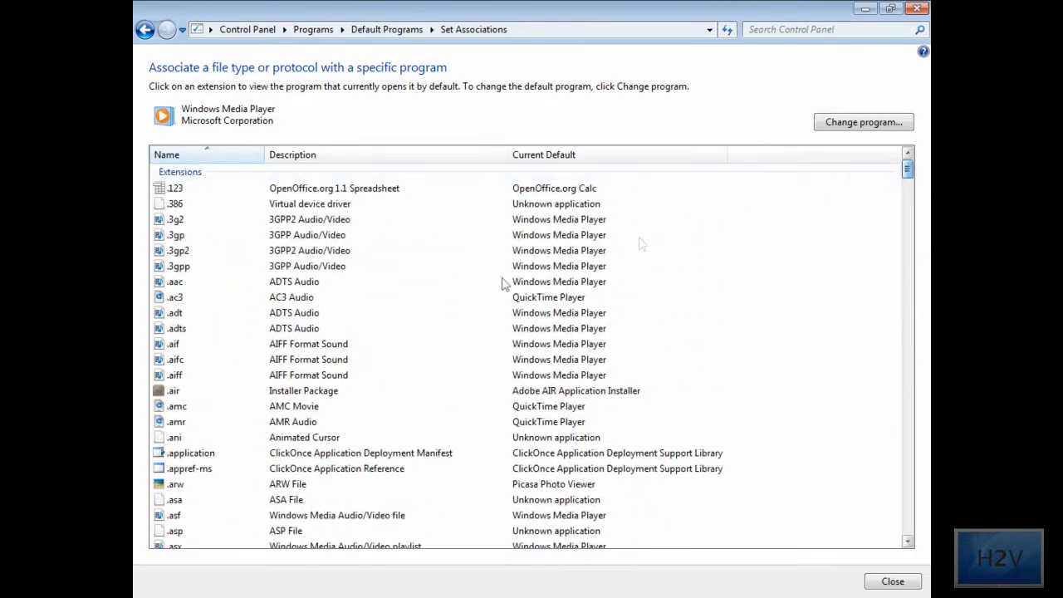
mouse_move(186, 445)
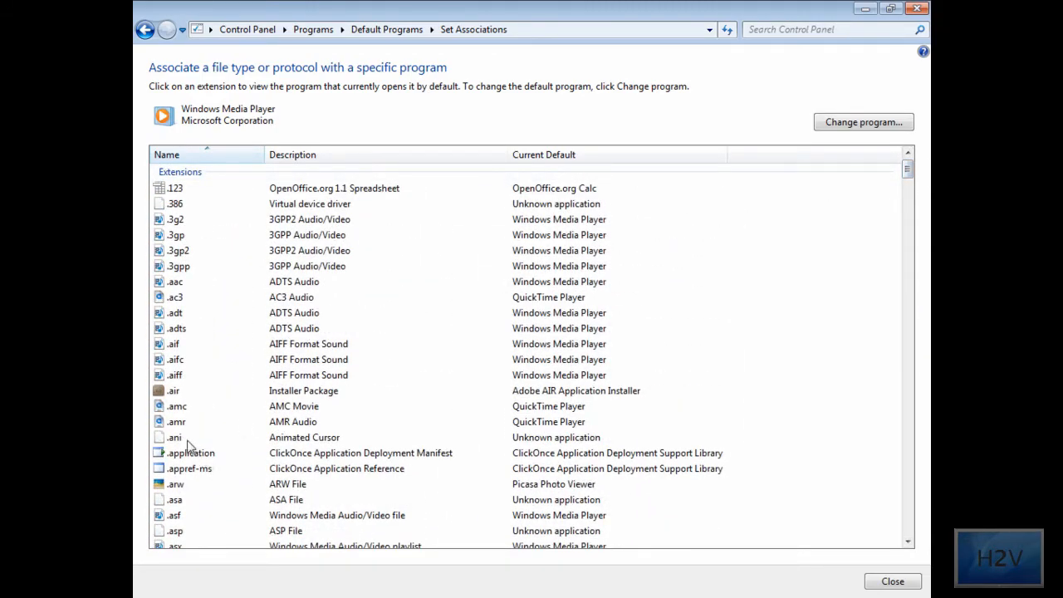
scroll("down", 3)
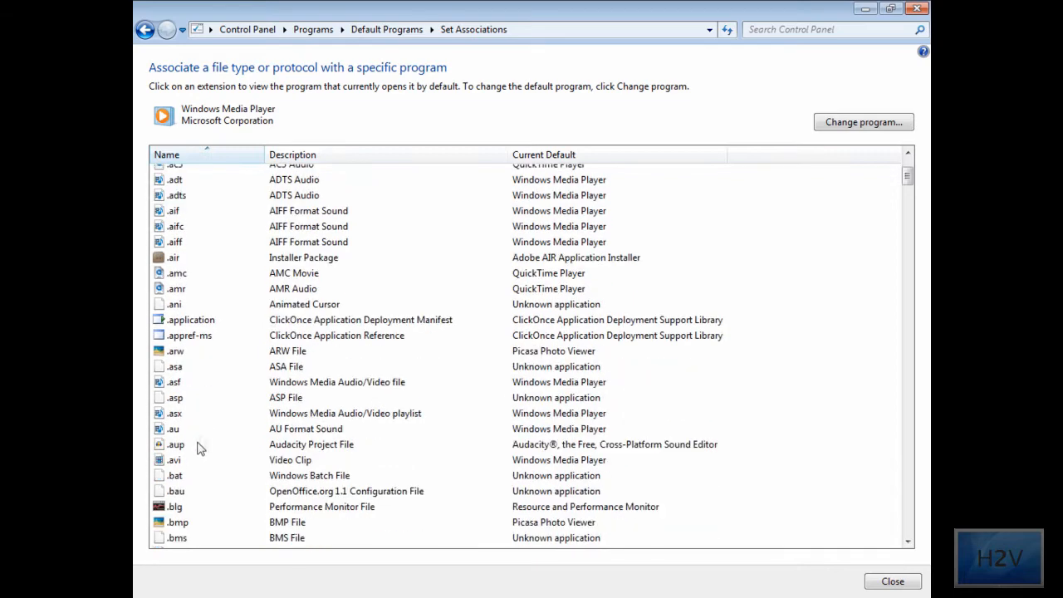
Make QuickTime Player the default program for .avi files instead of Windows Media Player.
left_click(174, 458)
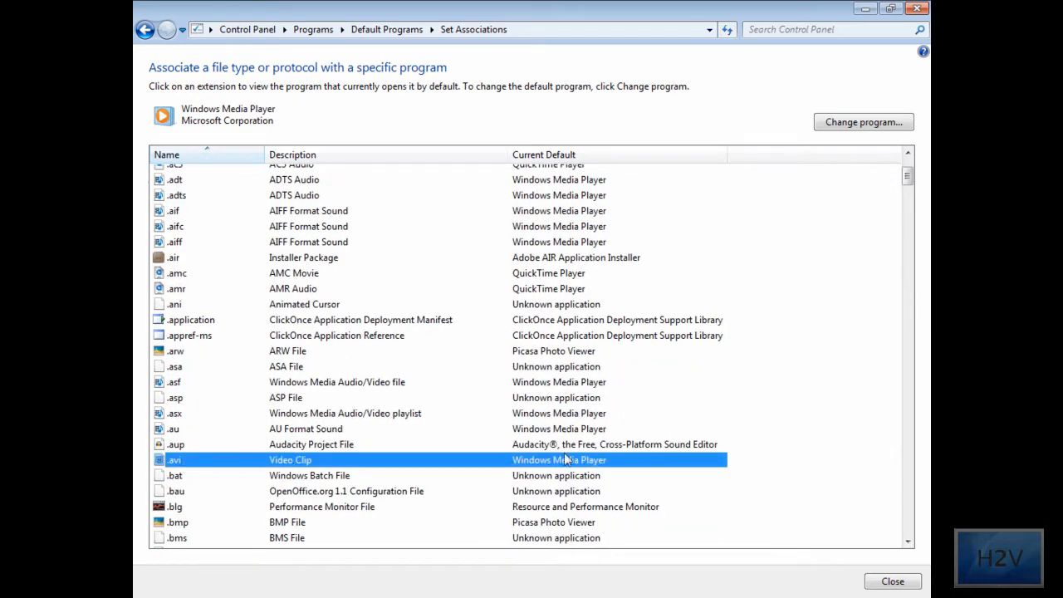
mouse_move(864, 121)
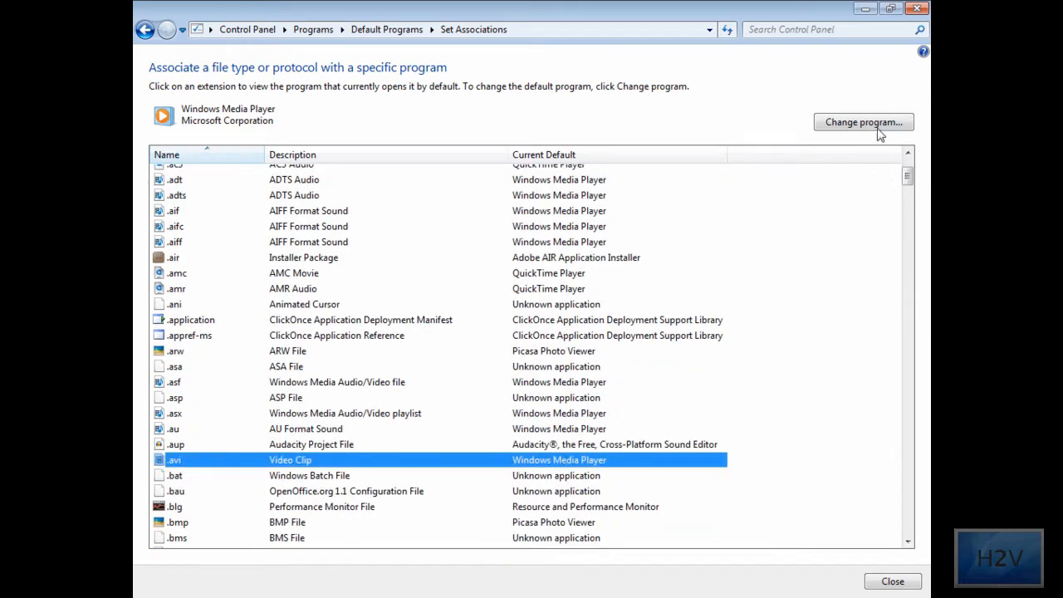
left_click(863, 122)
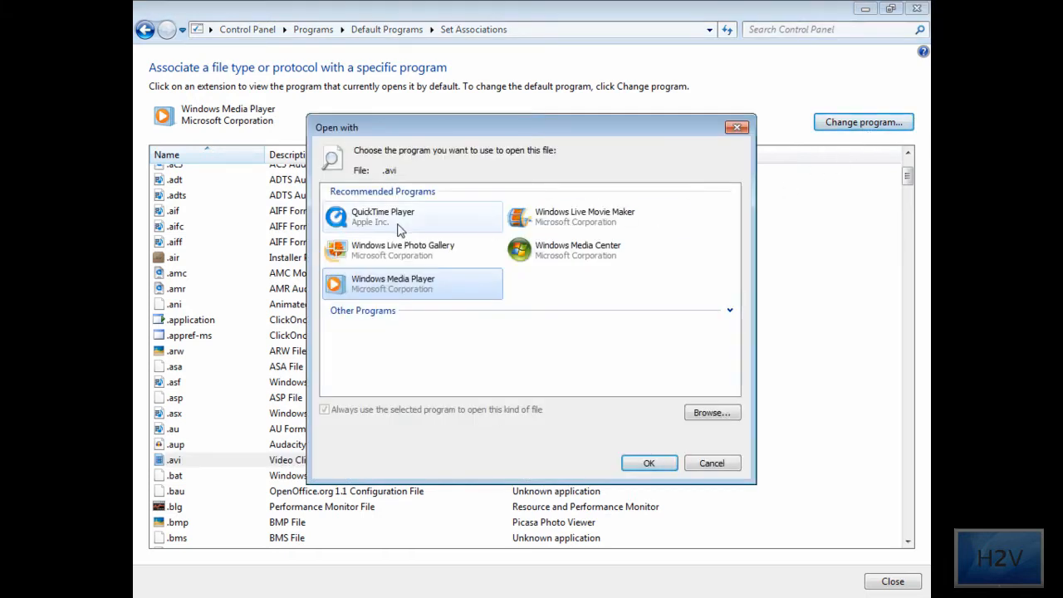
left_click(412, 215)
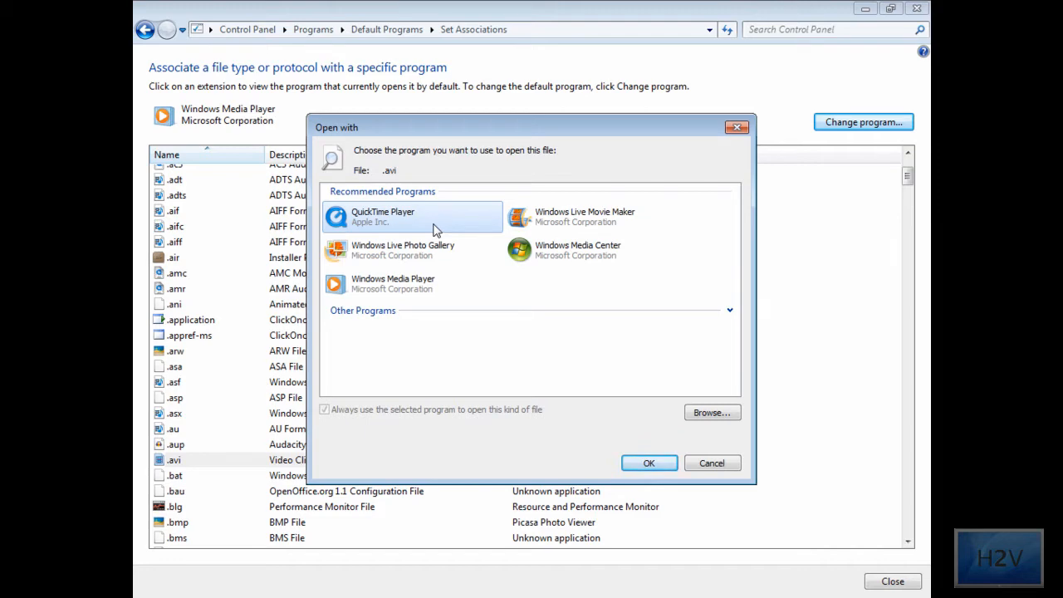
left_click(647, 461)
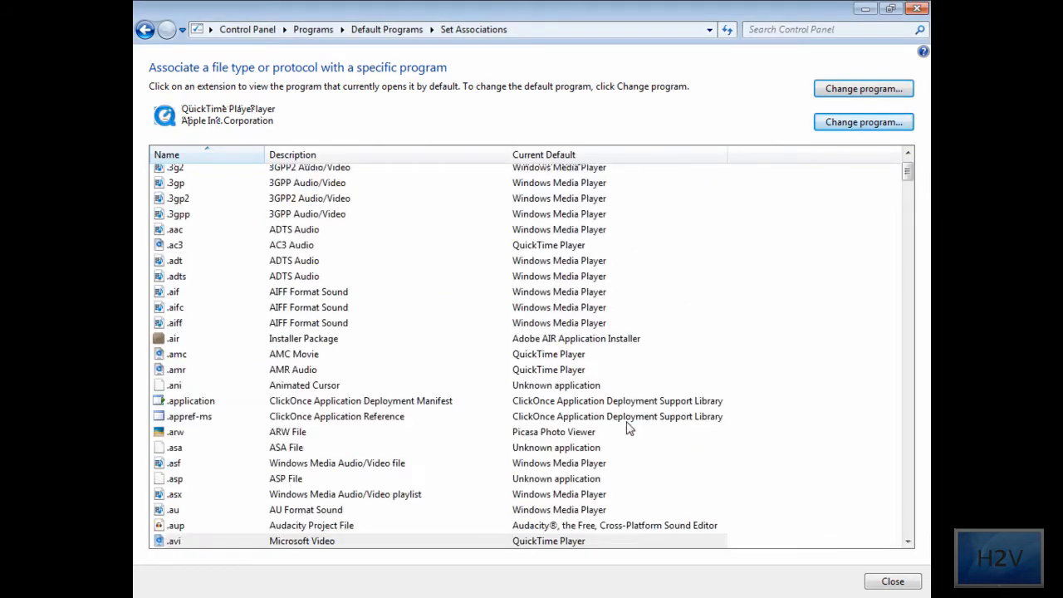
mouse_move(629, 407)
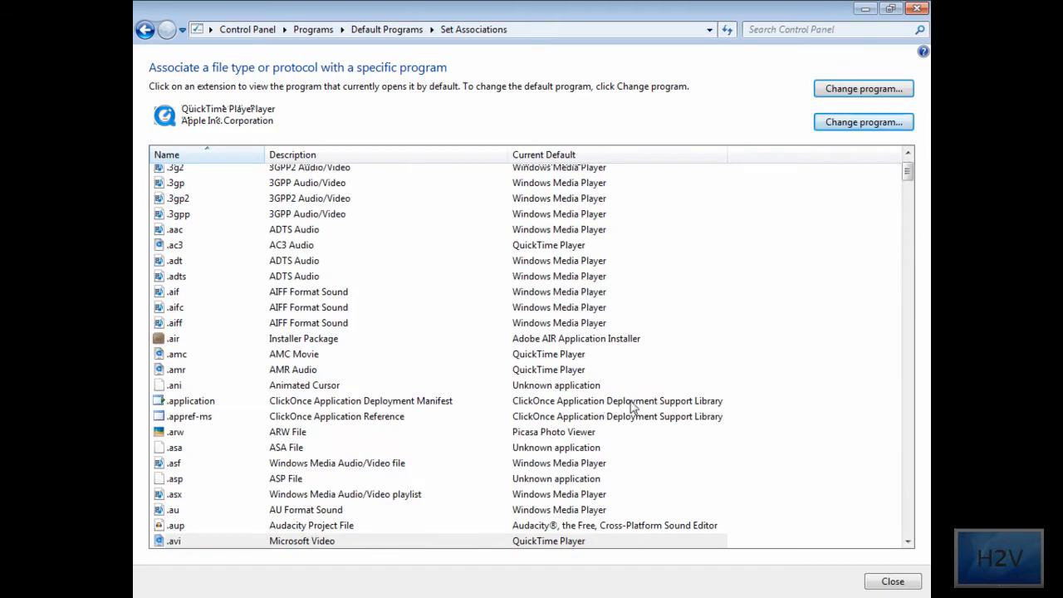
scroll("down", 3)
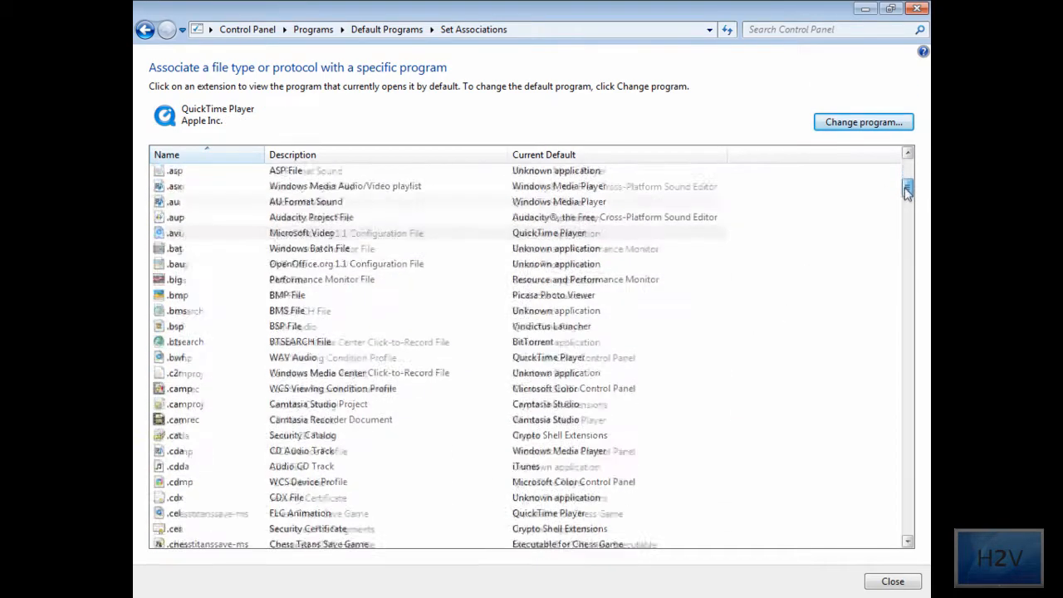
scroll("down", 3)
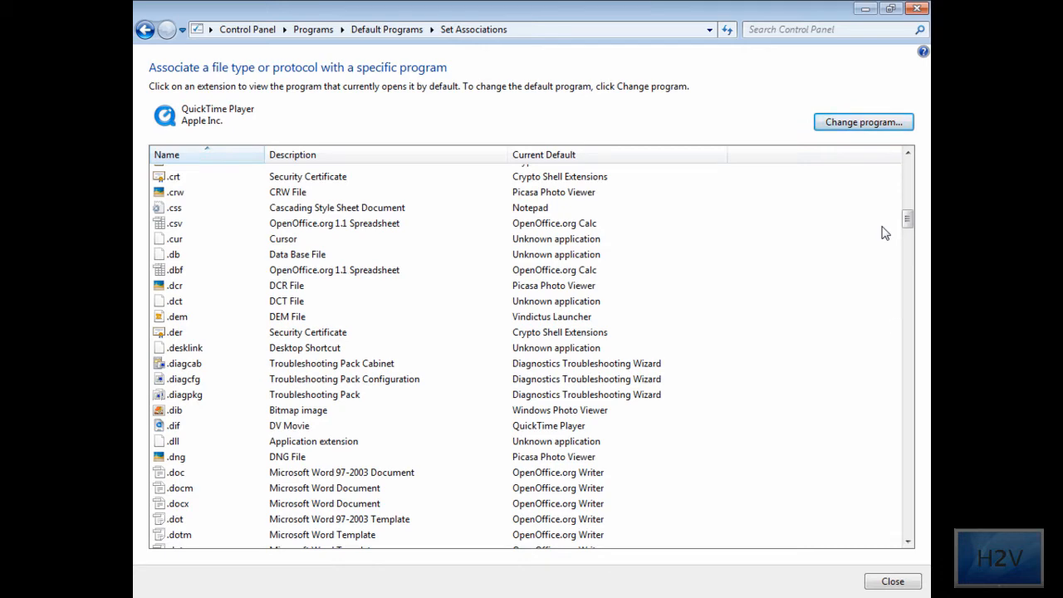
scroll("down", 3)
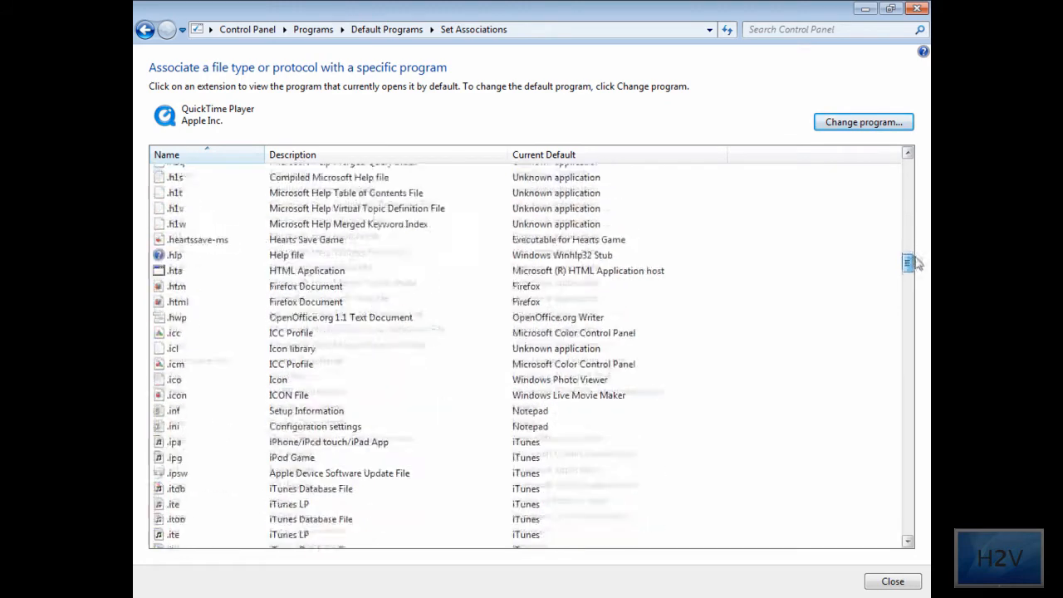
scroll("down", 3)
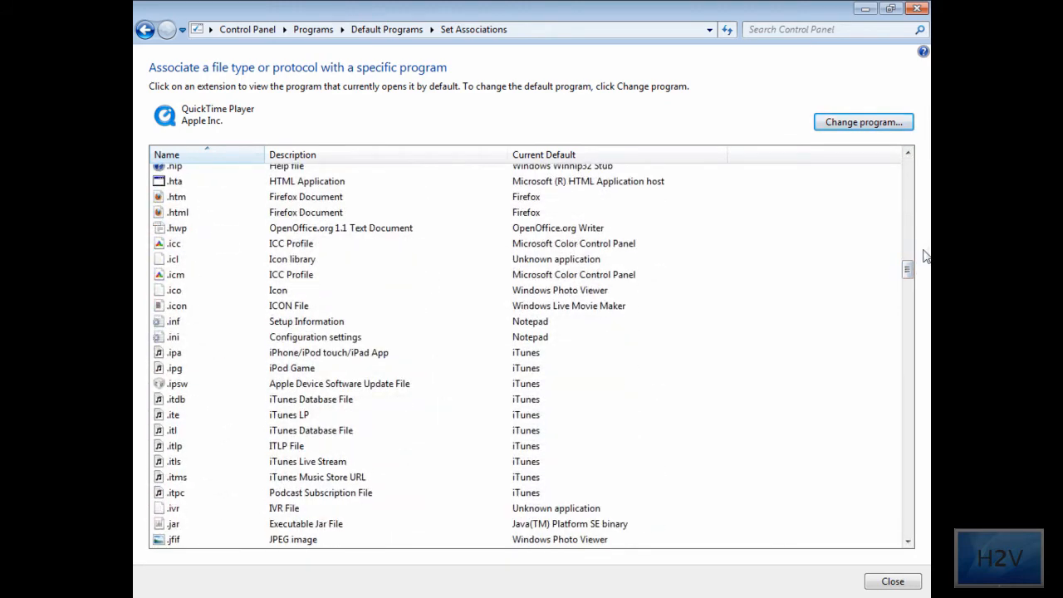
scroll("down", 3)
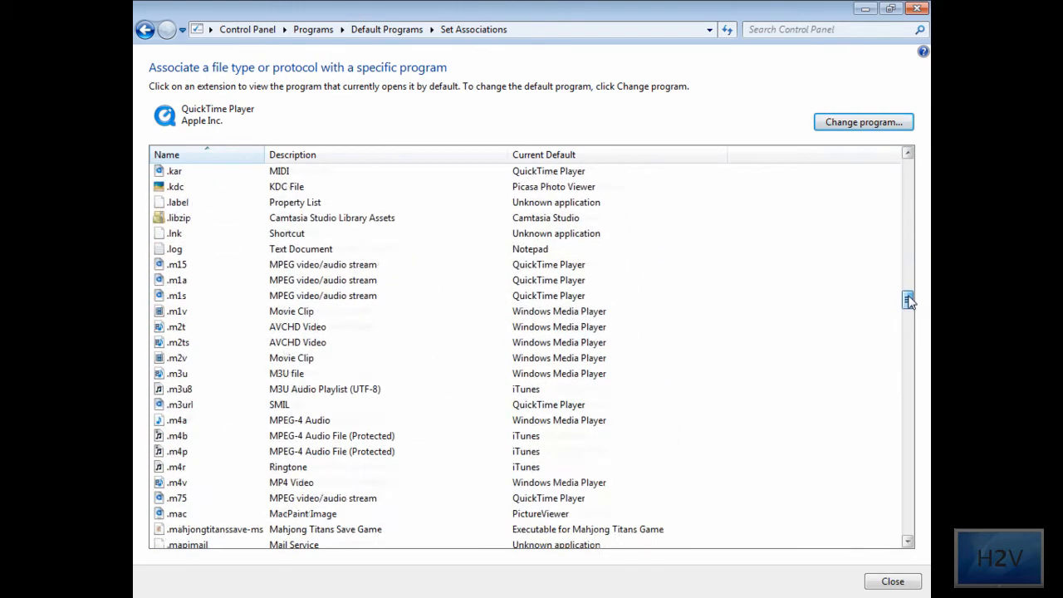
scroll("down", 3)
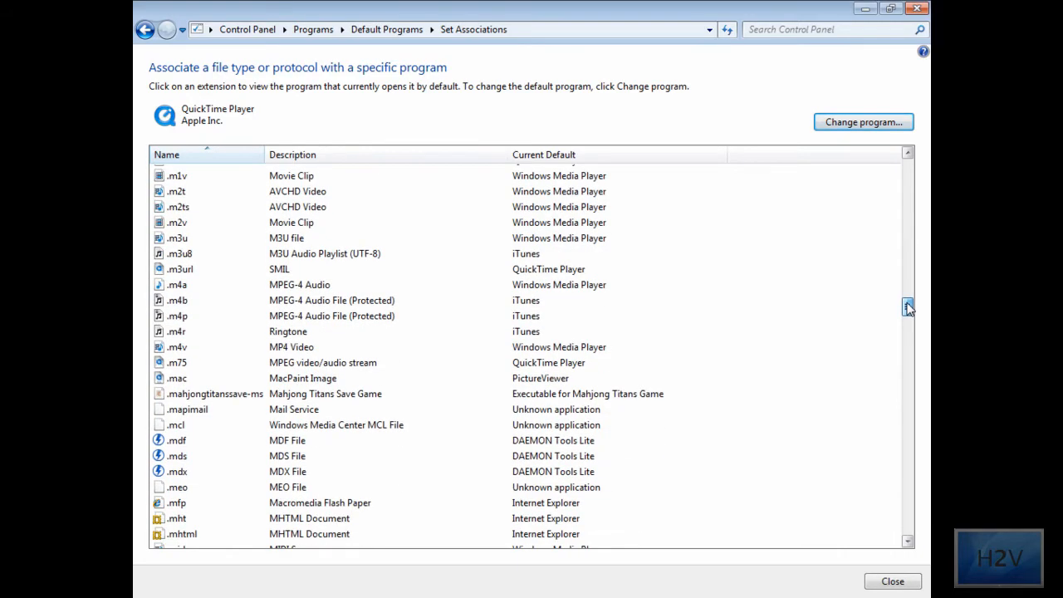
scroll("down", 3)
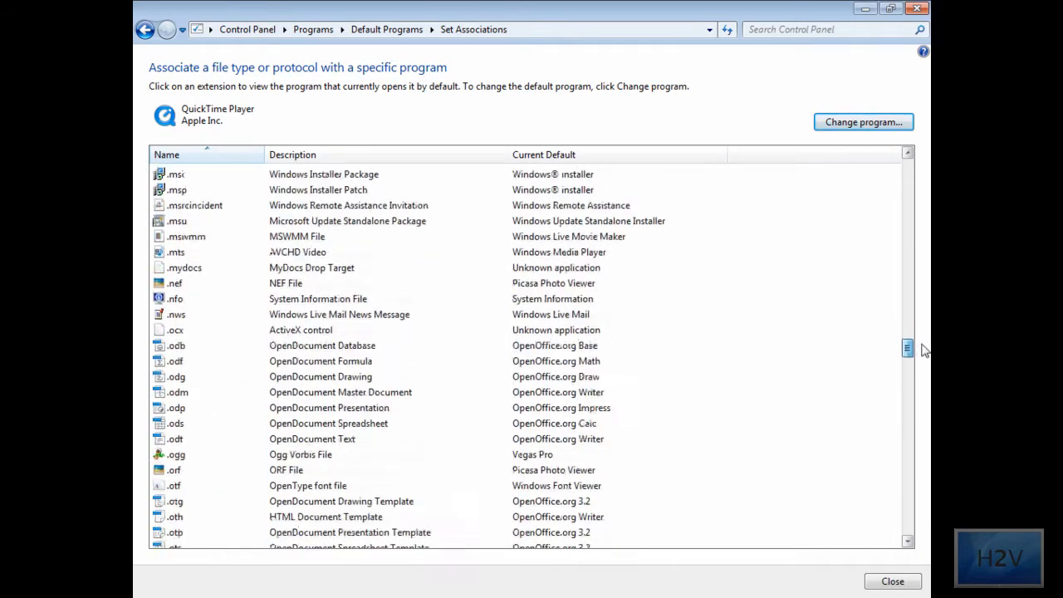
scroll("down", 3)
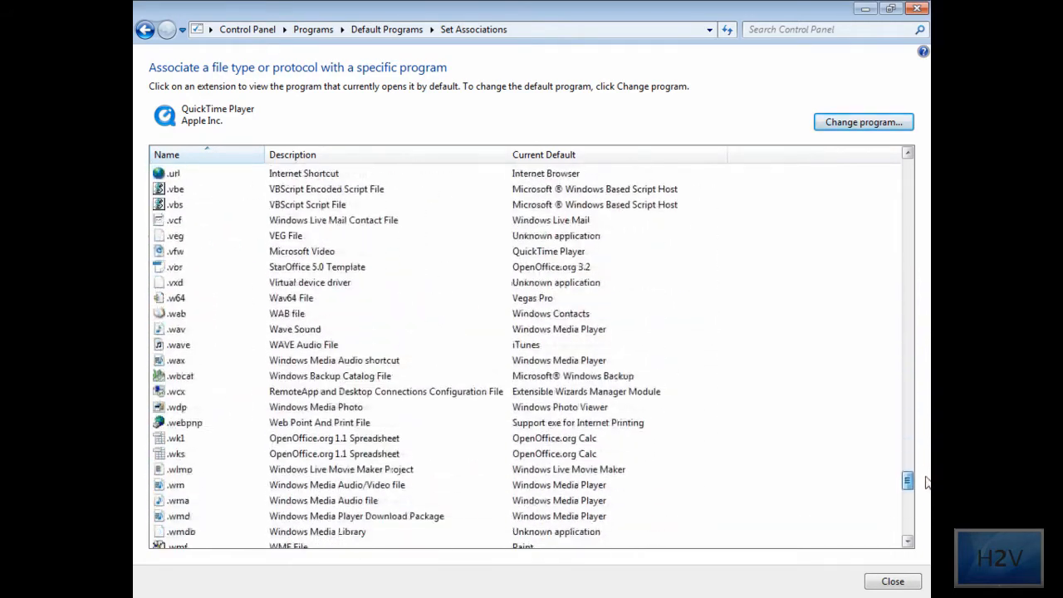
scroll("down", 3)
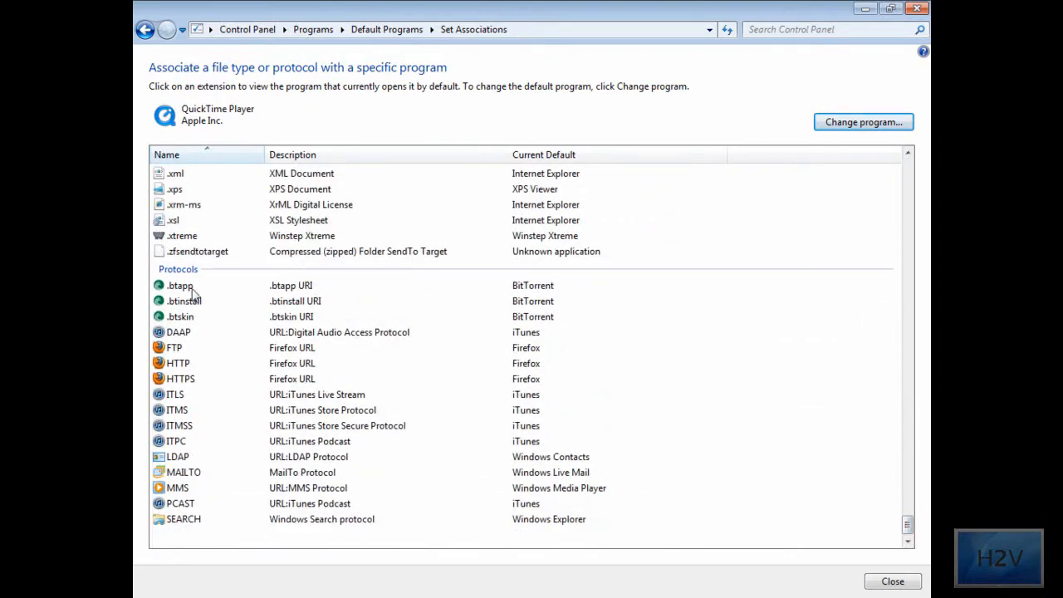
Review the DAAP and ITMS protocol defaults, then close Set Associations back to the Programs page.
left_click(179, 332)
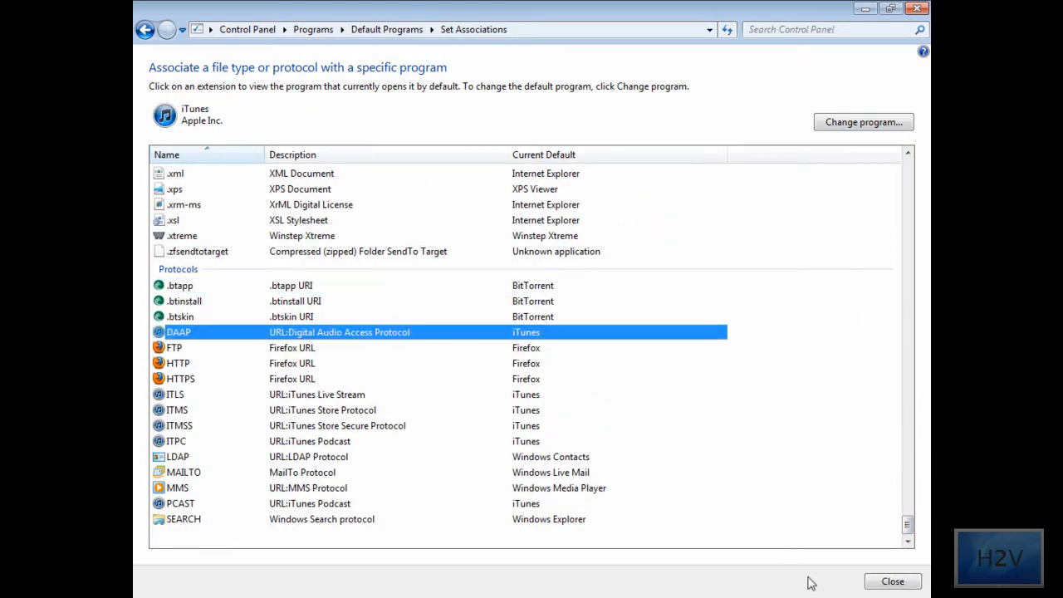
left_click(176, 409)
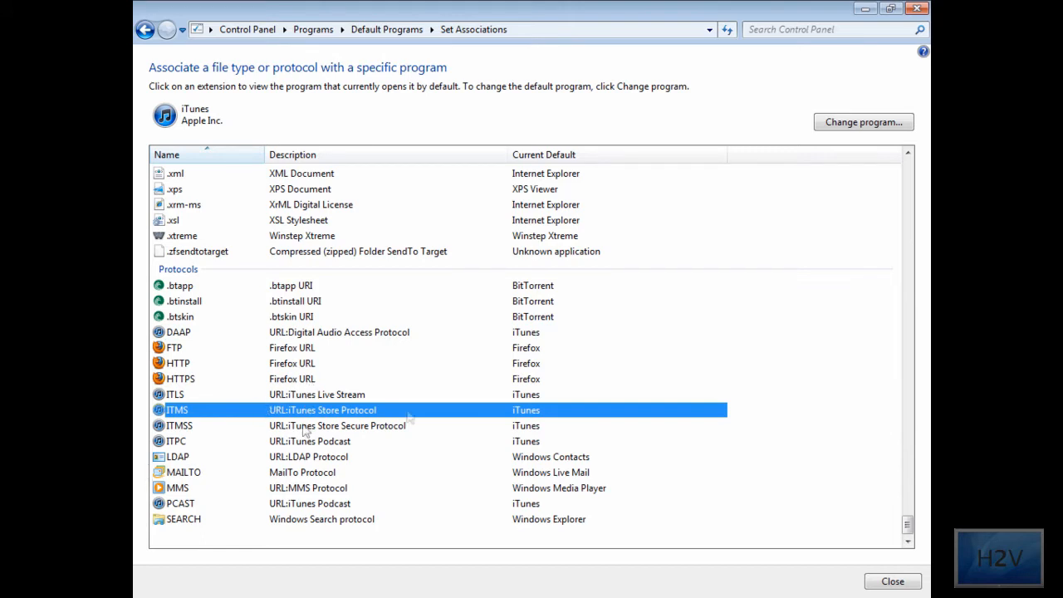
mouse_move(425, 418)
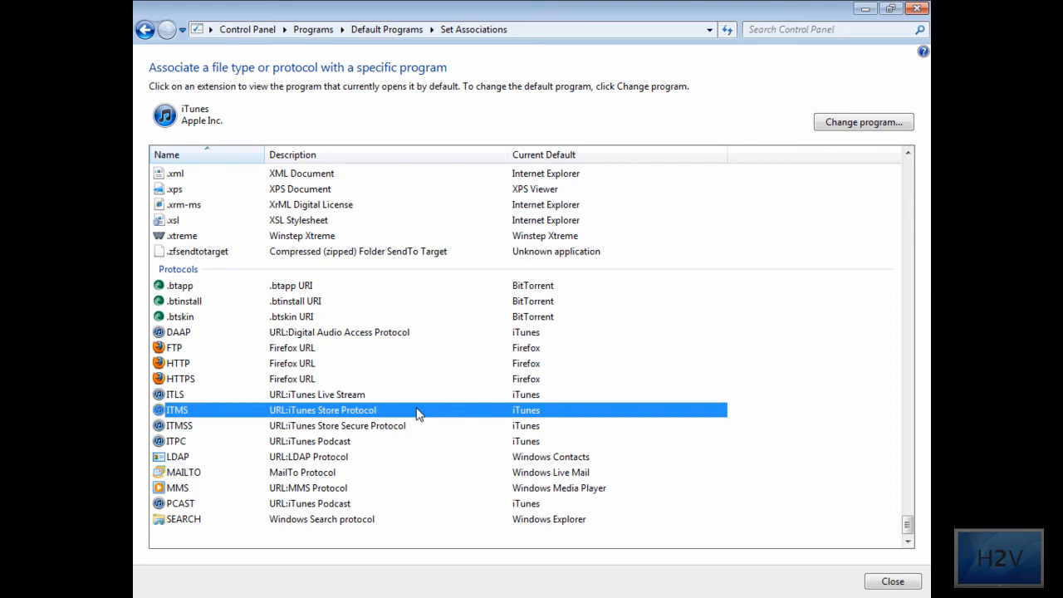
mouse_move(790, 93)
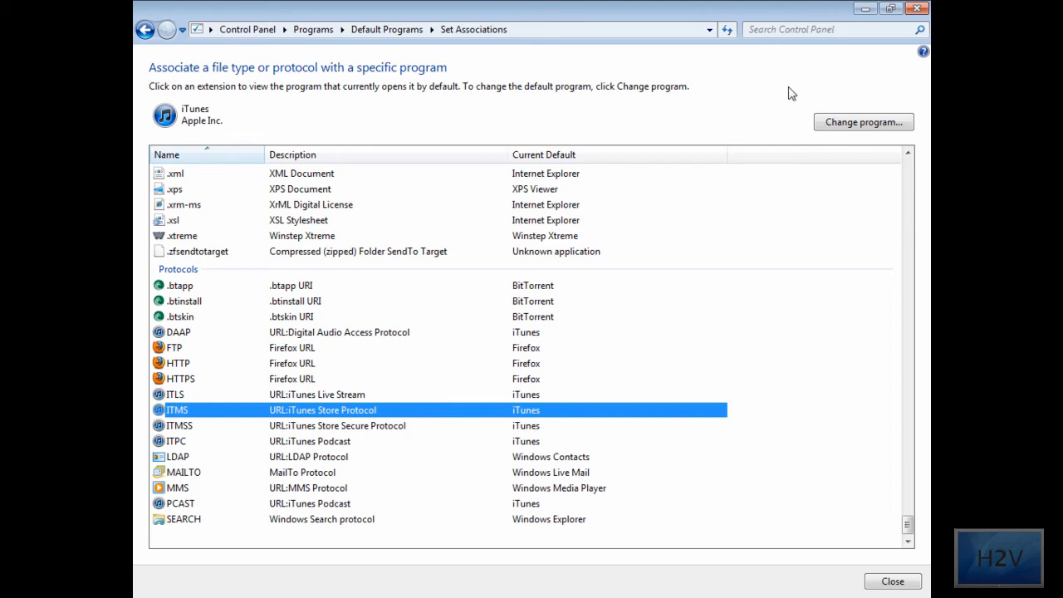
left_click(146, 30)
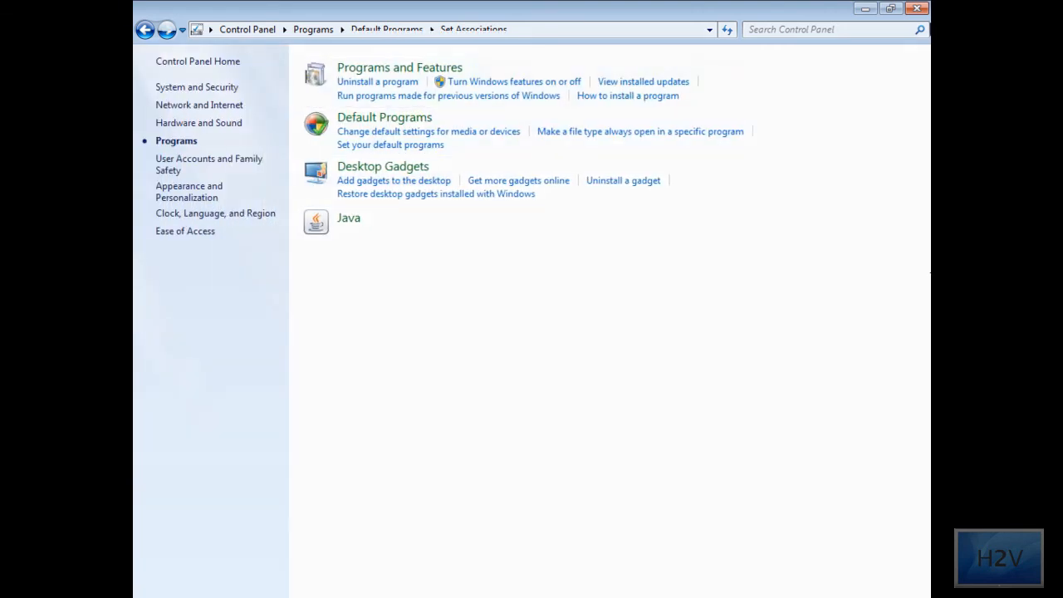
mouse_move(917, 10)
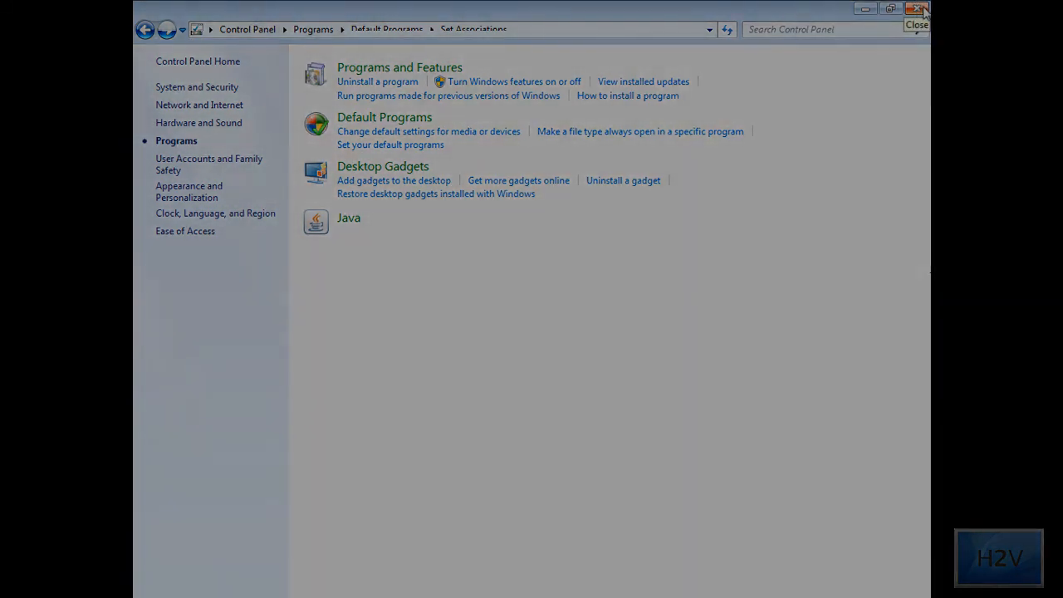